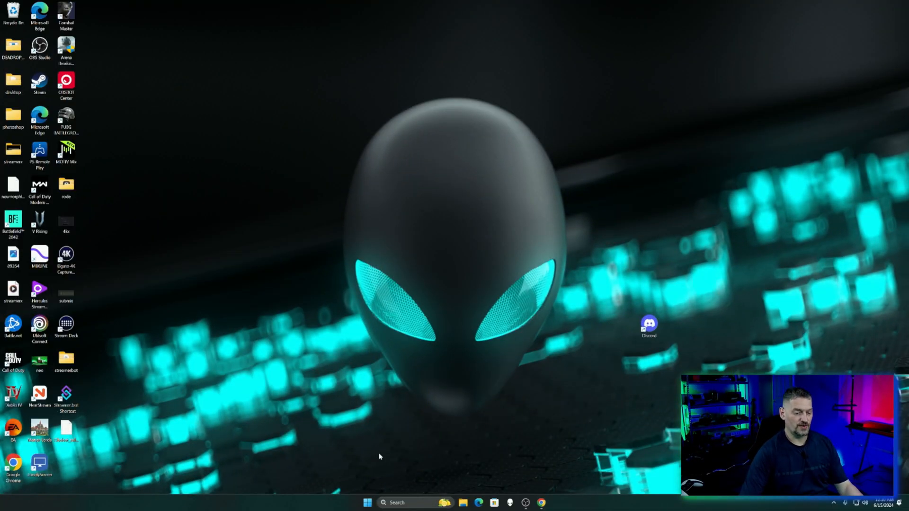
Launch OBSBOT Center from the desktop shortcut and connect to the camera.
click(397, 503)
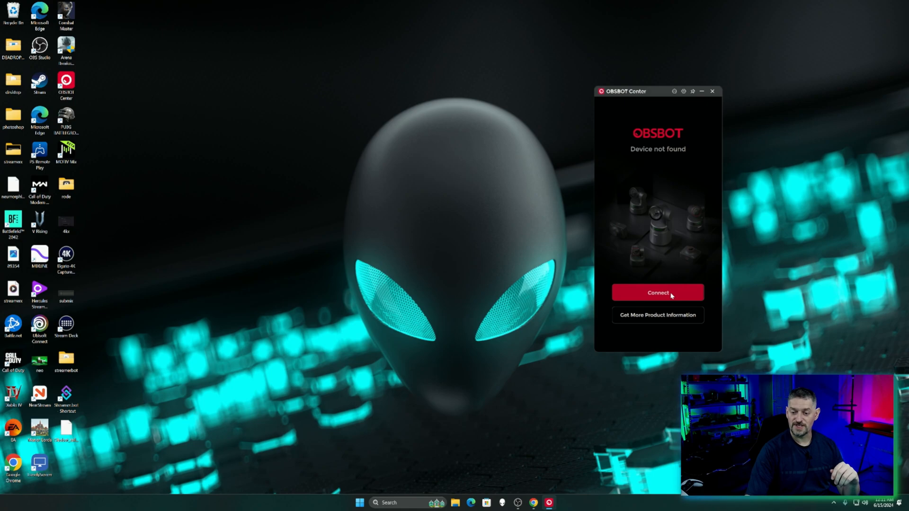
click(658, 292)
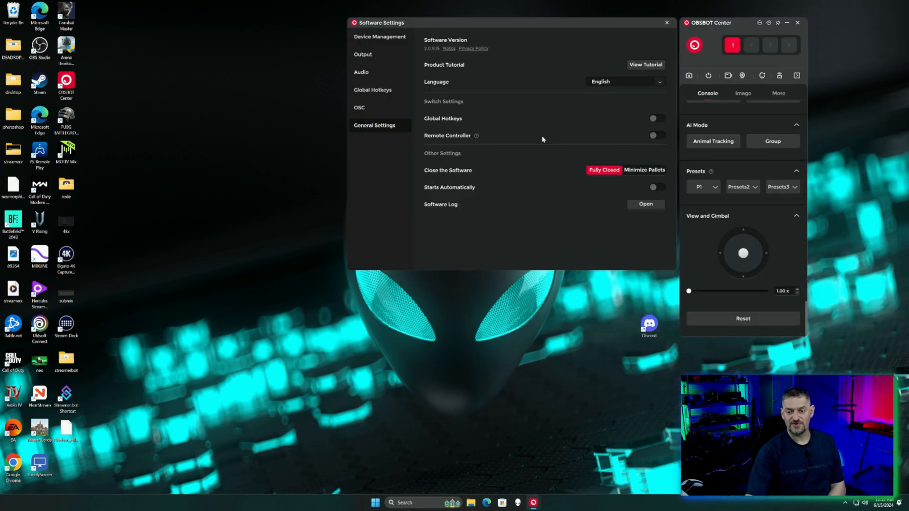
click(666, 23)
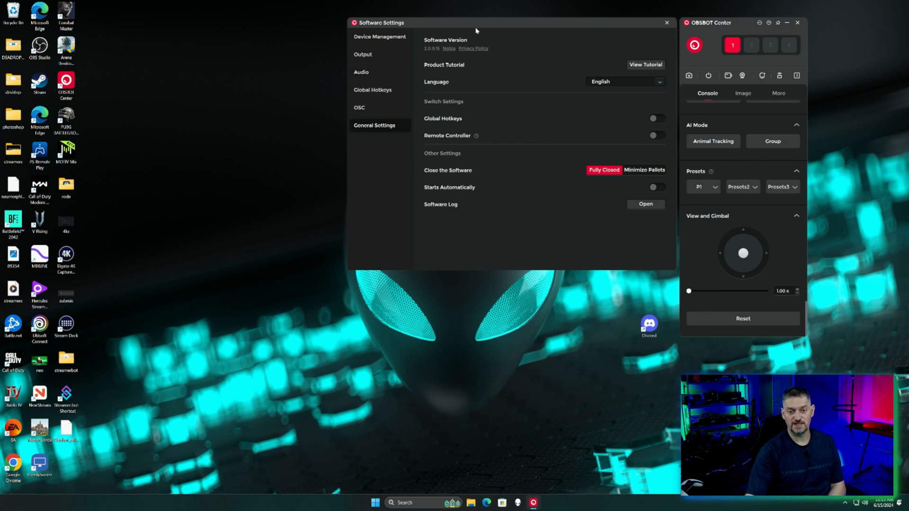
mouse_move(476, 56)
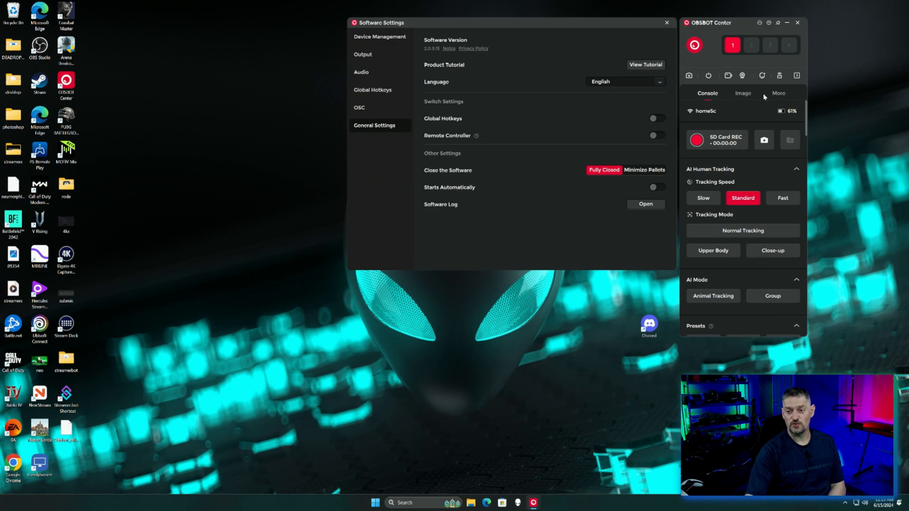
Show the camera's More tab and scroll down toward Firmware Version.
click(779, 92)
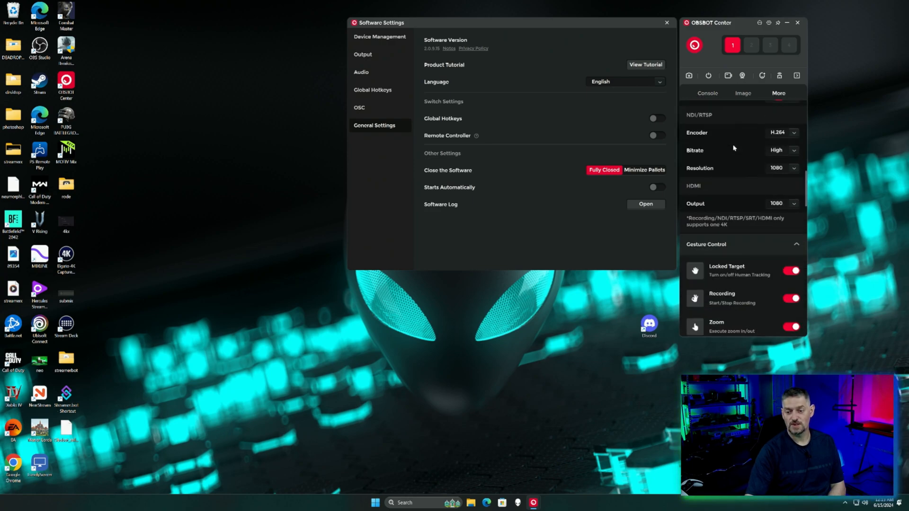
scroll(down, 3)
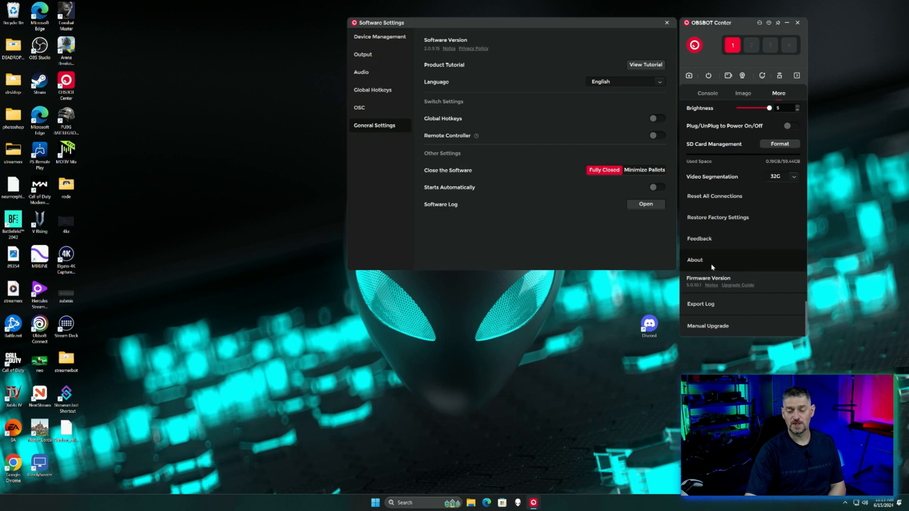
mouse_move(790, 283)
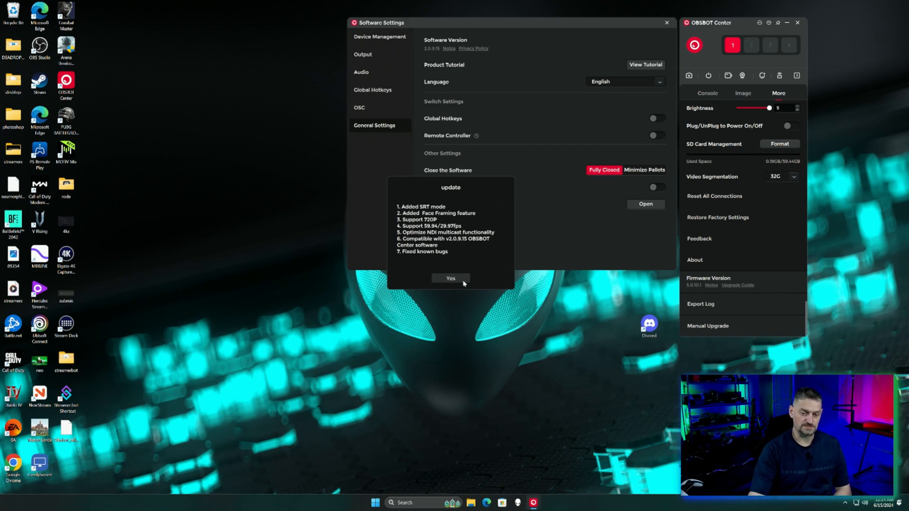
Dismiss the firmware notes, close Software Settings, and open the live Video Preview.
click(450, 279)
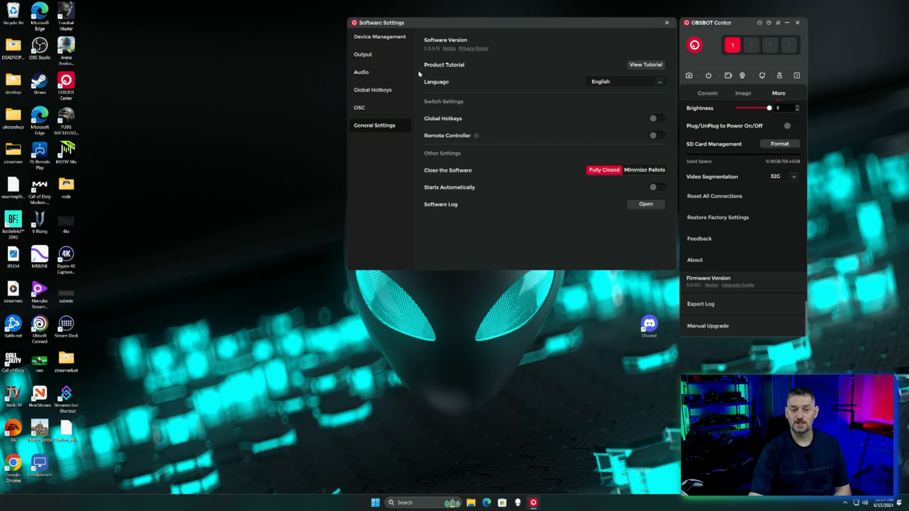
click(667, 23)
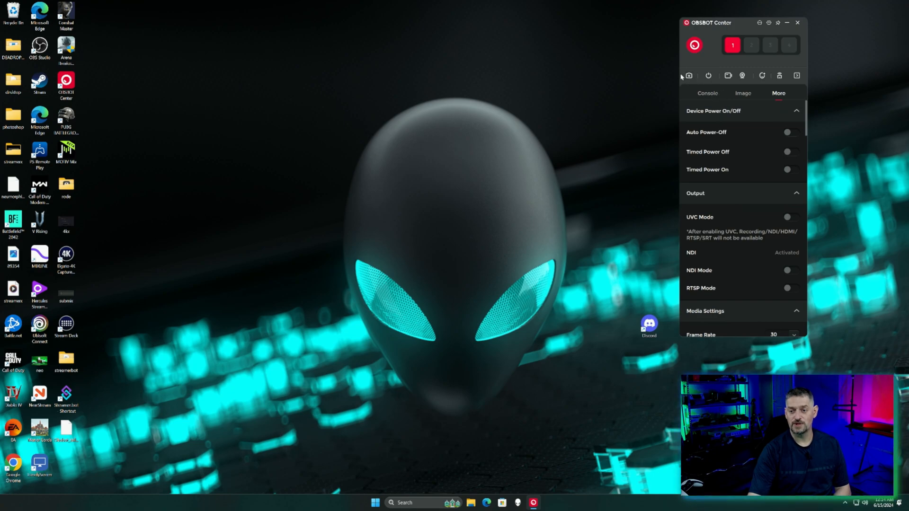
click(689, 76)
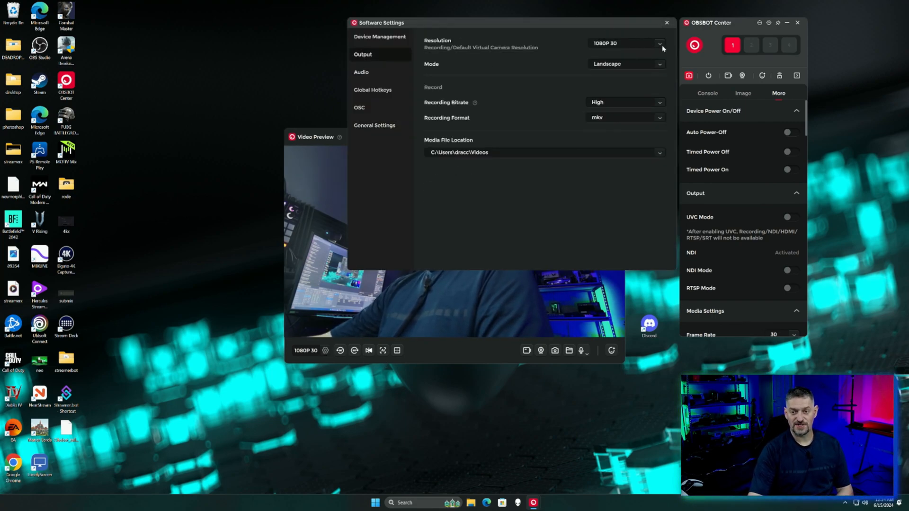
Switch the output Mode to Portrait, then back to Landscape, and list recording formats.
click(626, 64)
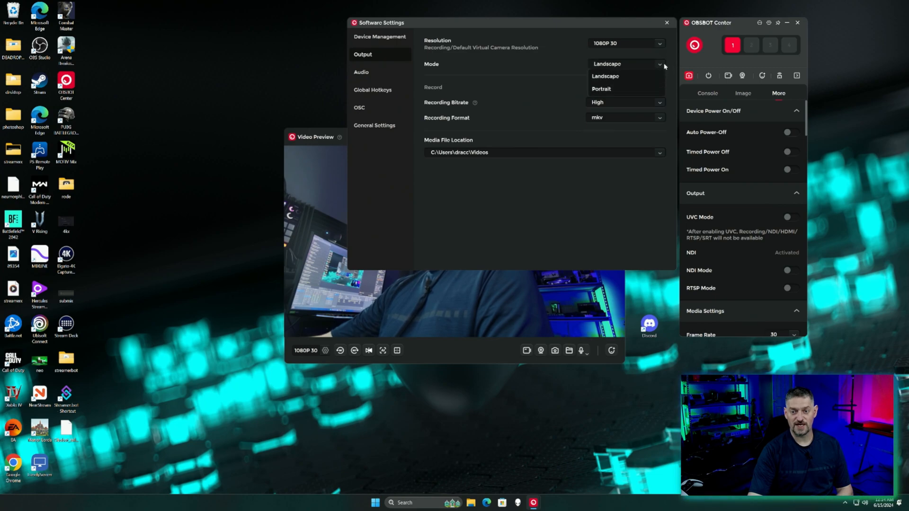
click(602, 89)
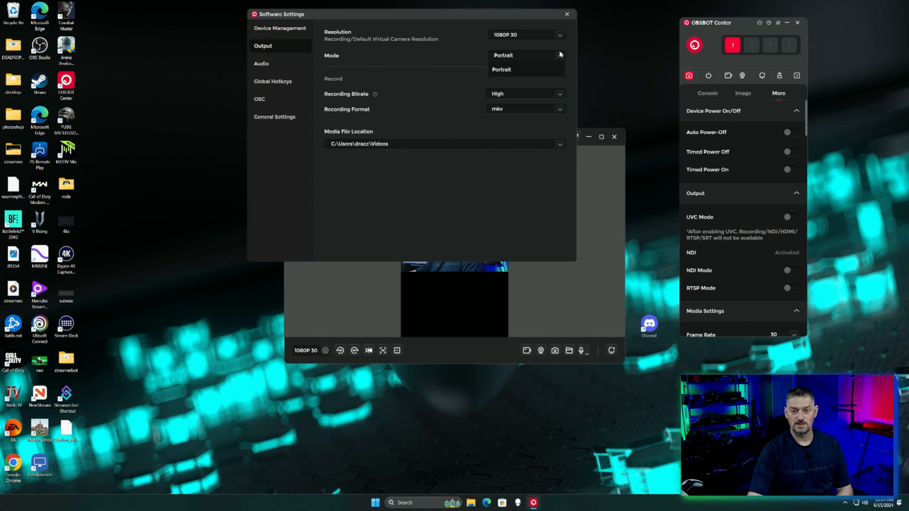
click(508, 55)
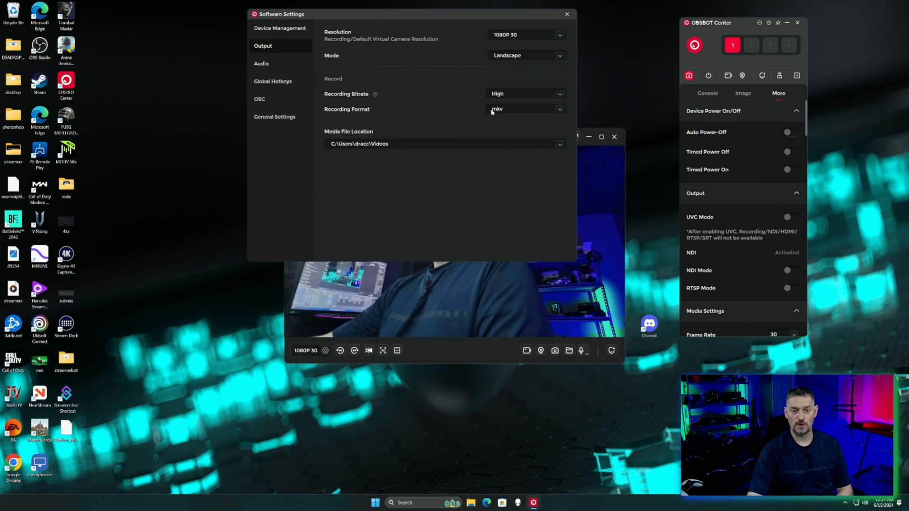
click(525, 109)
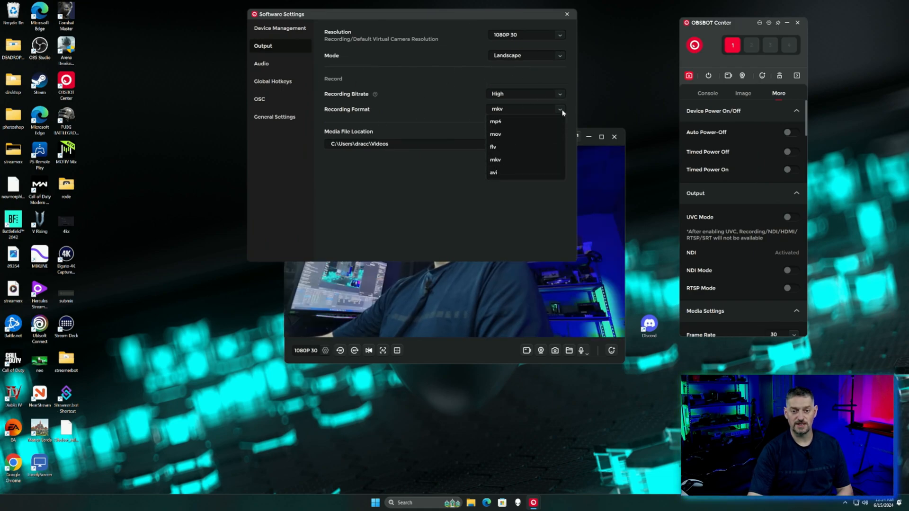
Browse the Audio, Global Hotkeys and OSC pages, then return to General Settings.
click(261, 63)
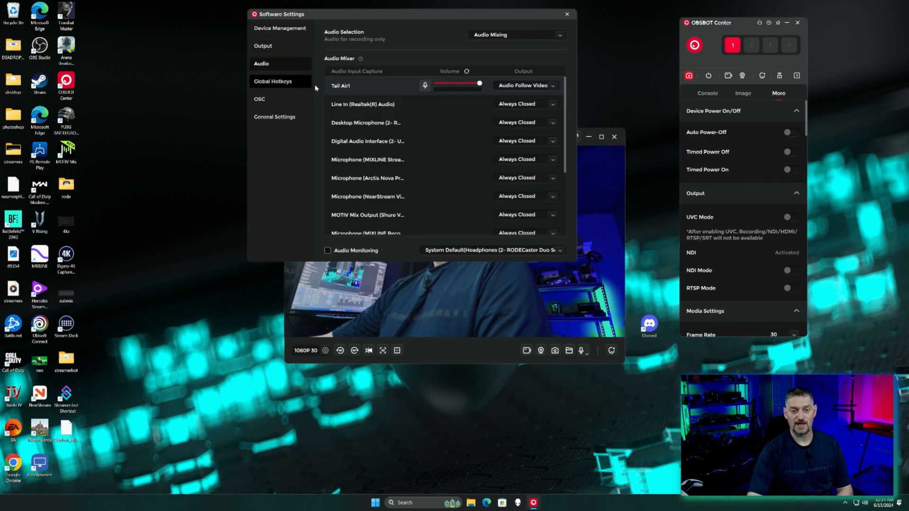
scroll(down, 3)
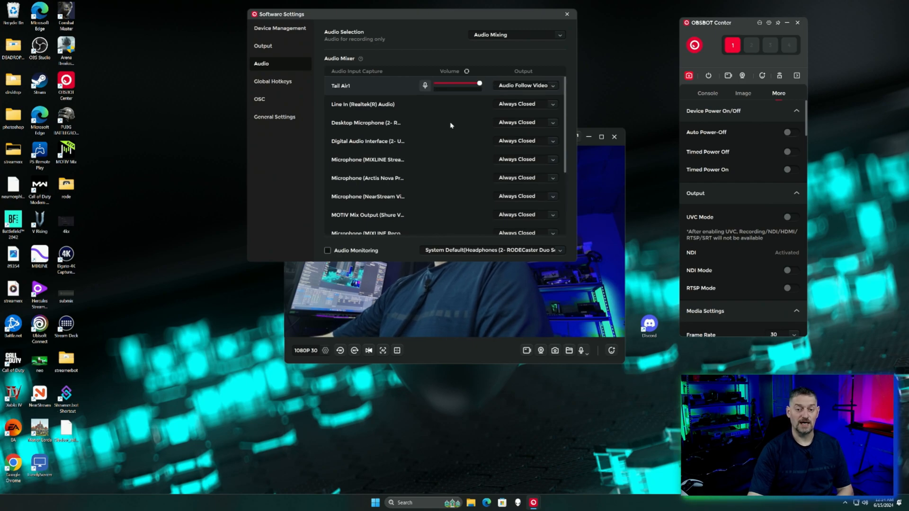
mouse_move(568, 41)
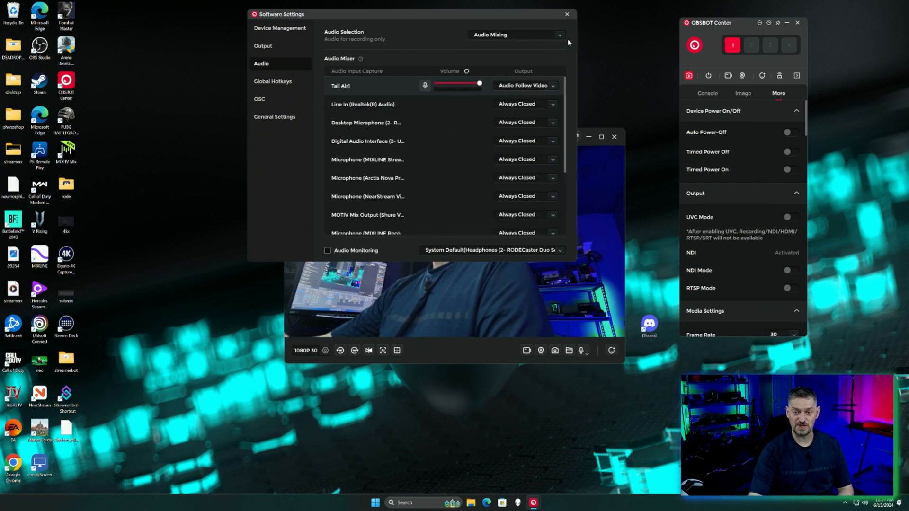
click(515, 34)
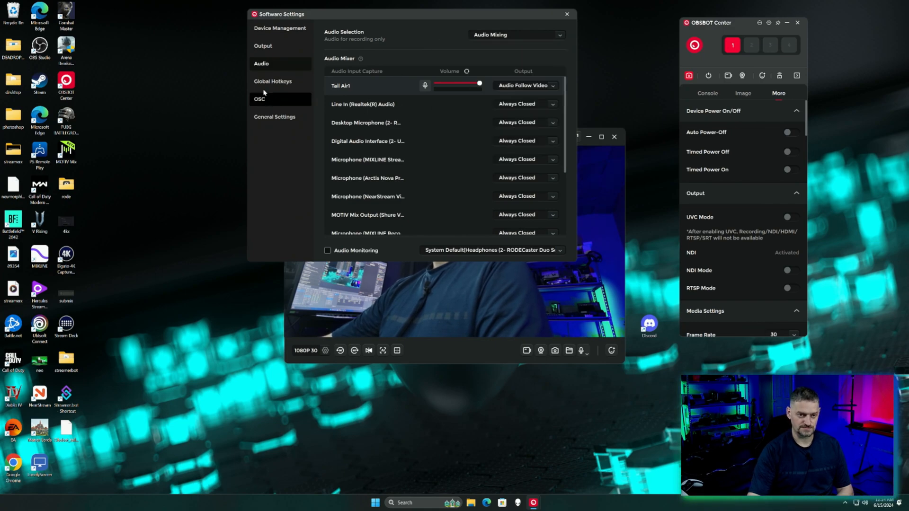
click(272, 81)
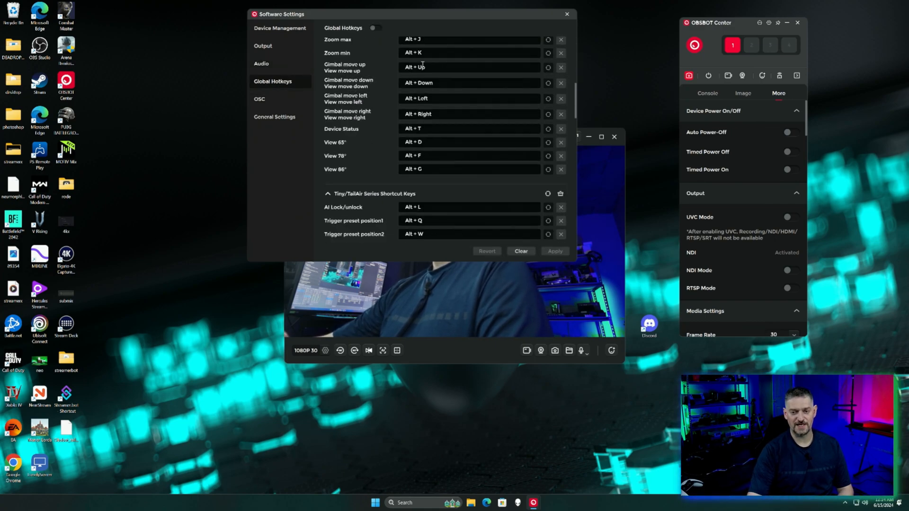
scroll(down, 3)
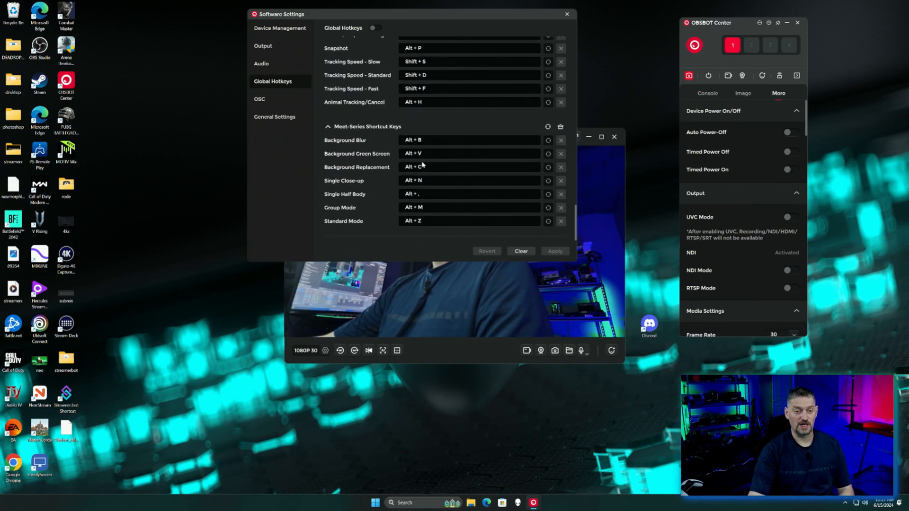
click(259, 98)
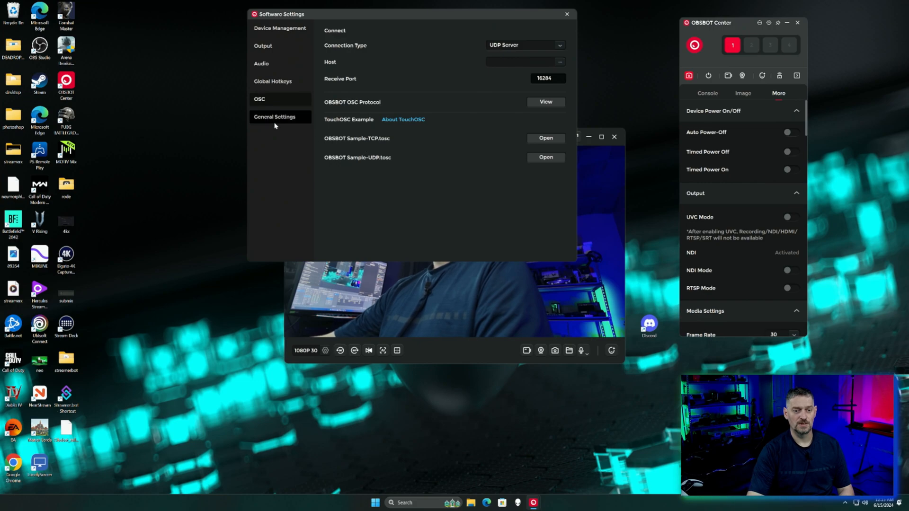
click(275, 116)
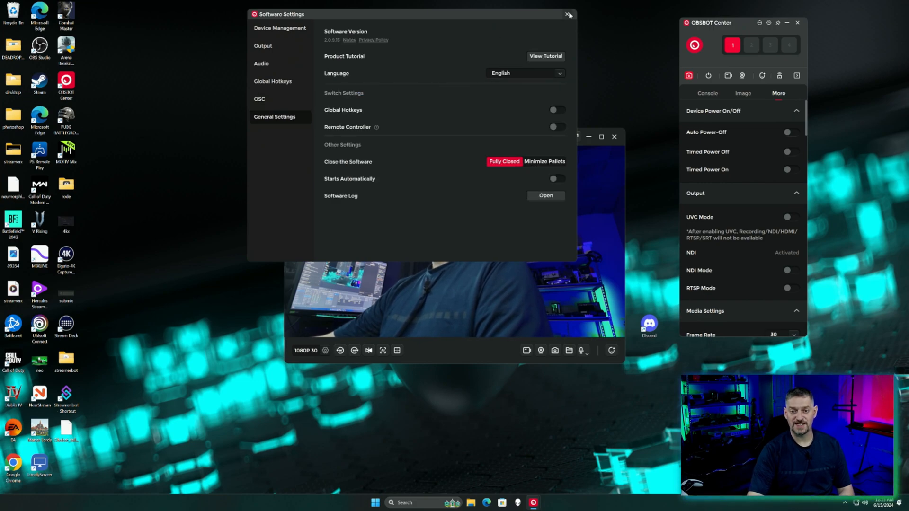
Close Software Settings, move the camera panel top-right, and scroll through Output and Media Settings.
click(568, 14)
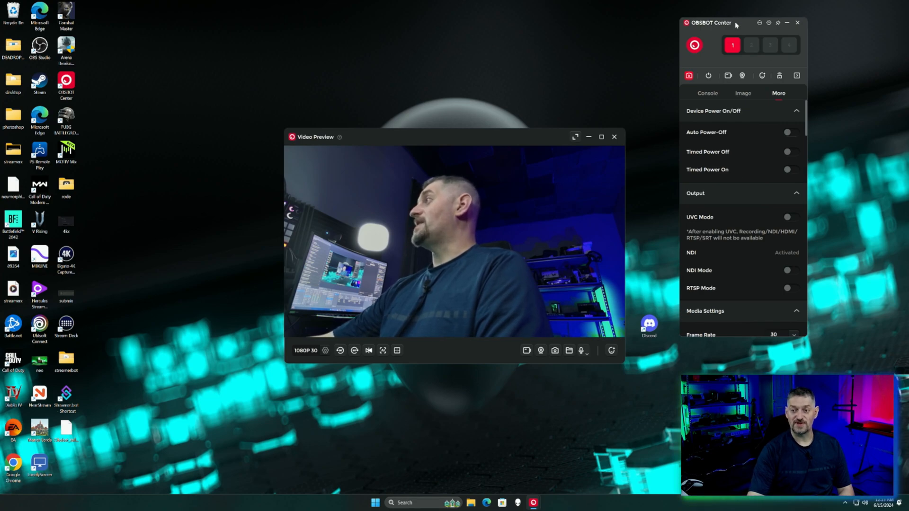
drag(736, 23, 818, 18)
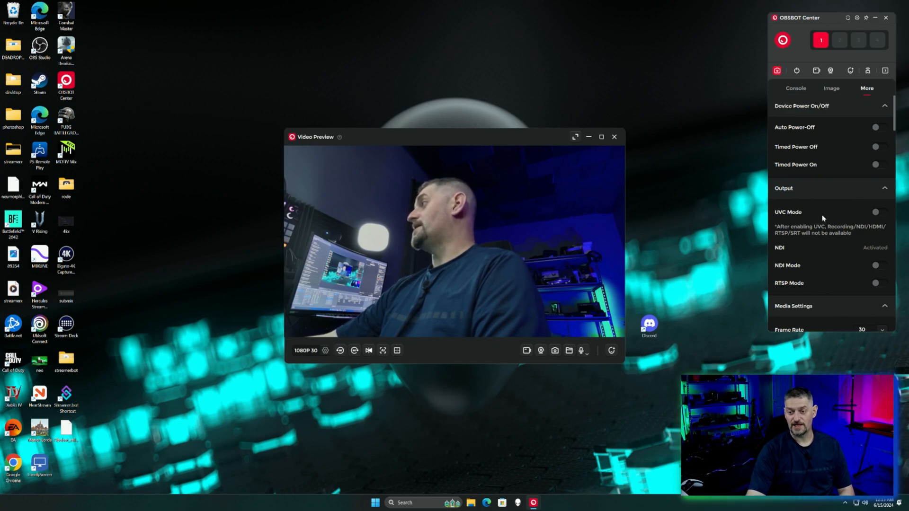
scroll(down, 3)
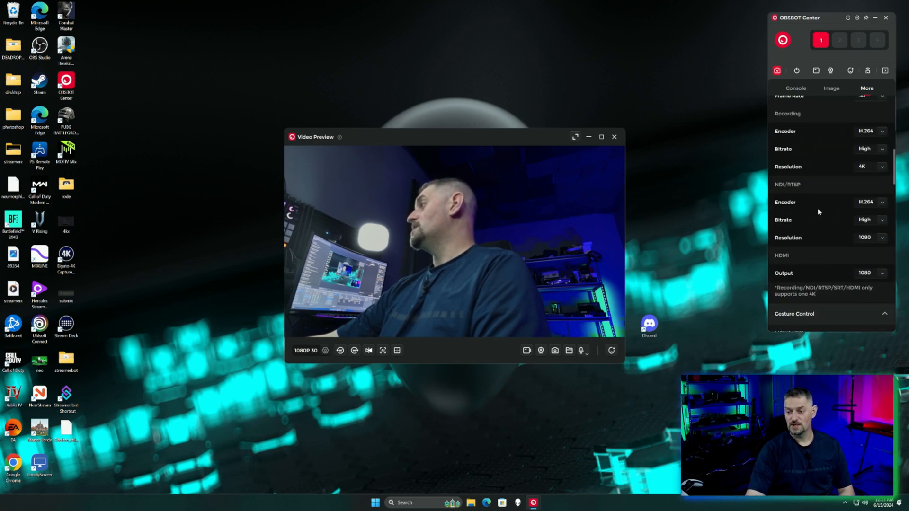
scroll(down, 3)
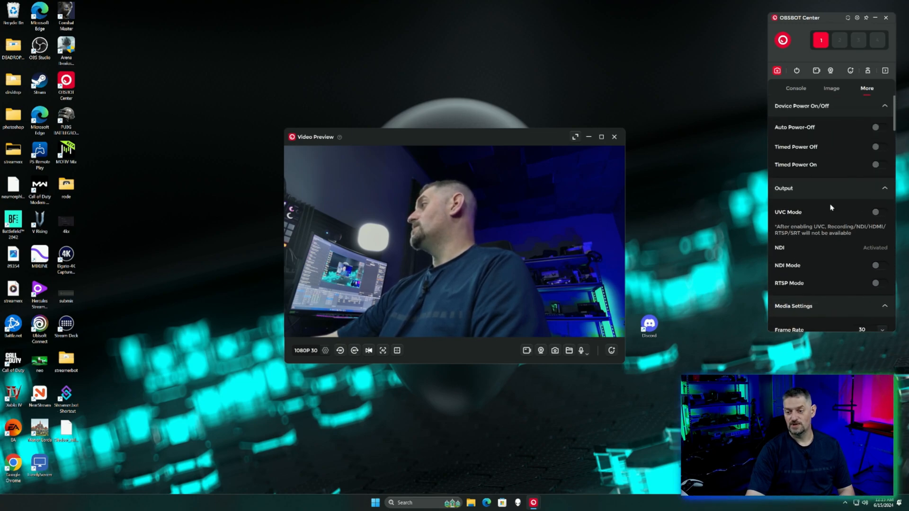
scroll(down, 3)
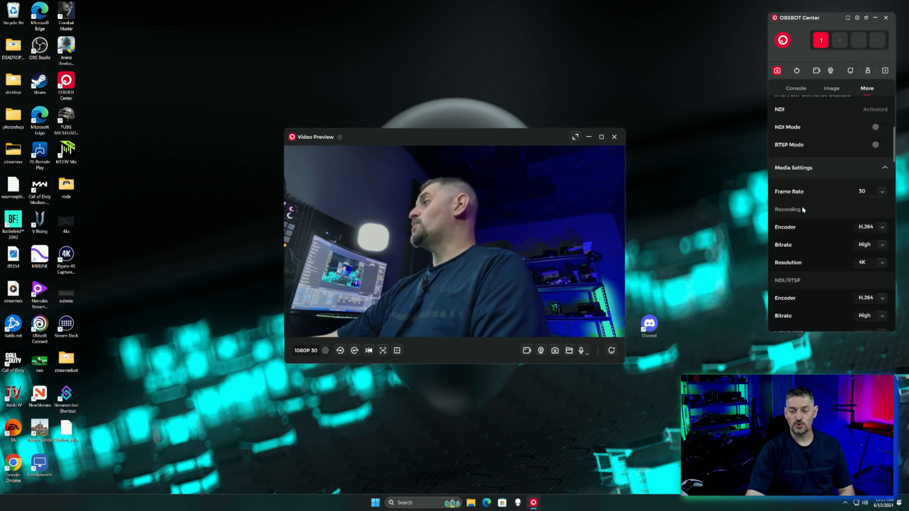
scroll(down, 3)
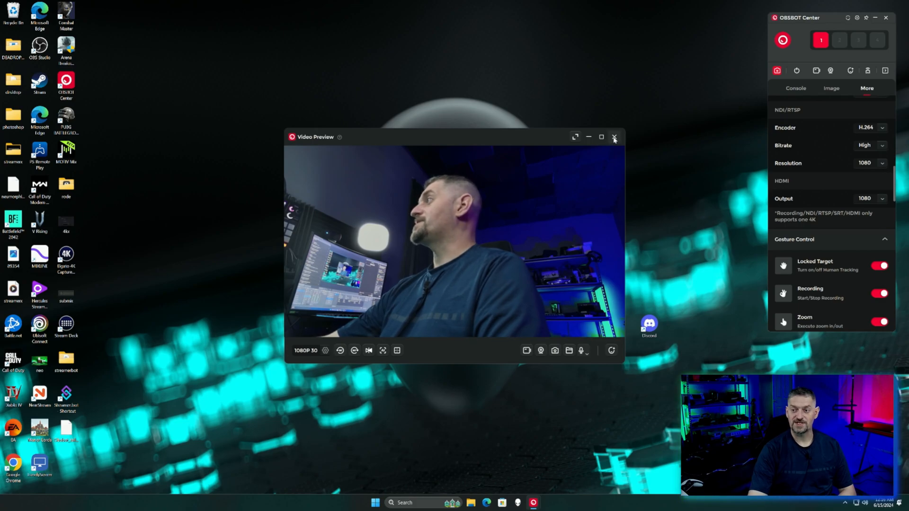
Close the video preview and scroll down to the SRT Mode and SRT Settings options.
click(574, 136)
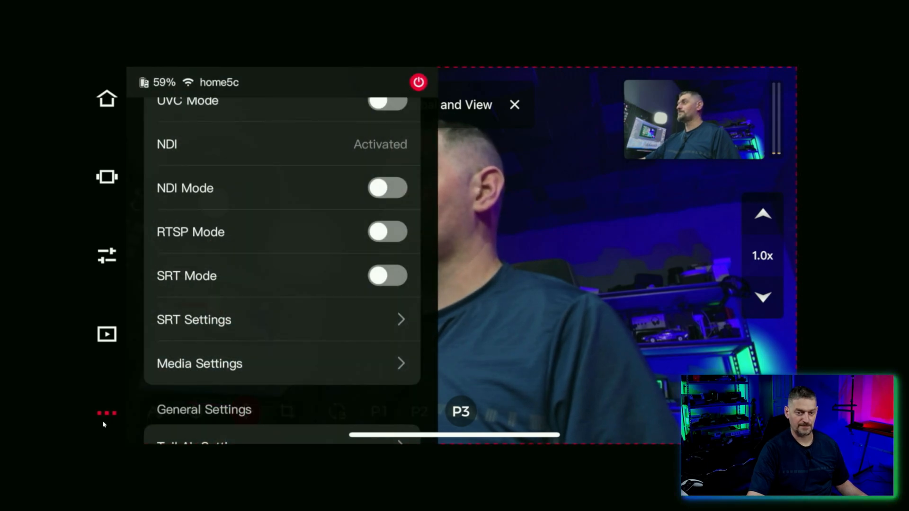
mouse_move(276, 274)
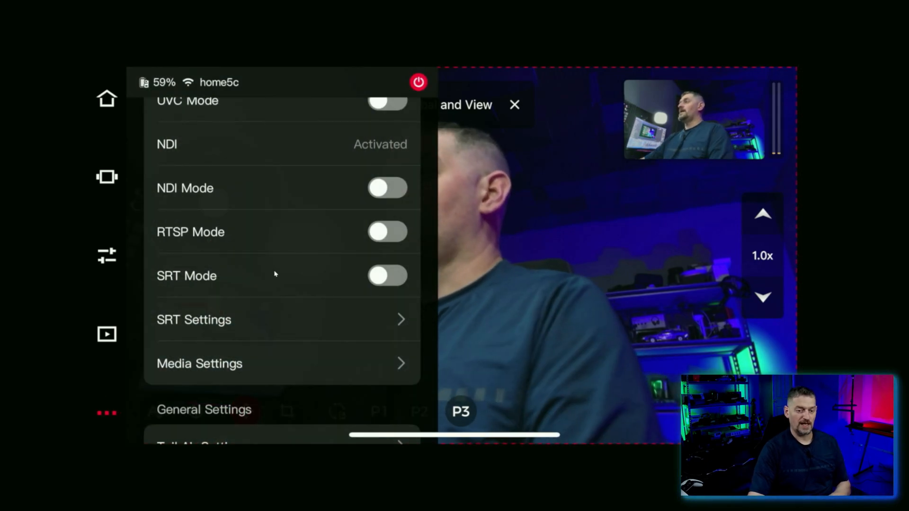
scroll(down, 3)
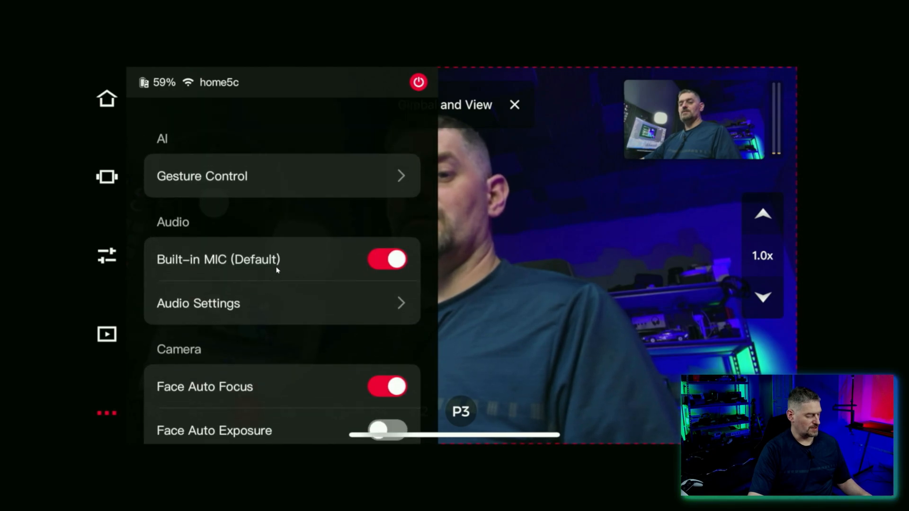
scroll(down, 3)
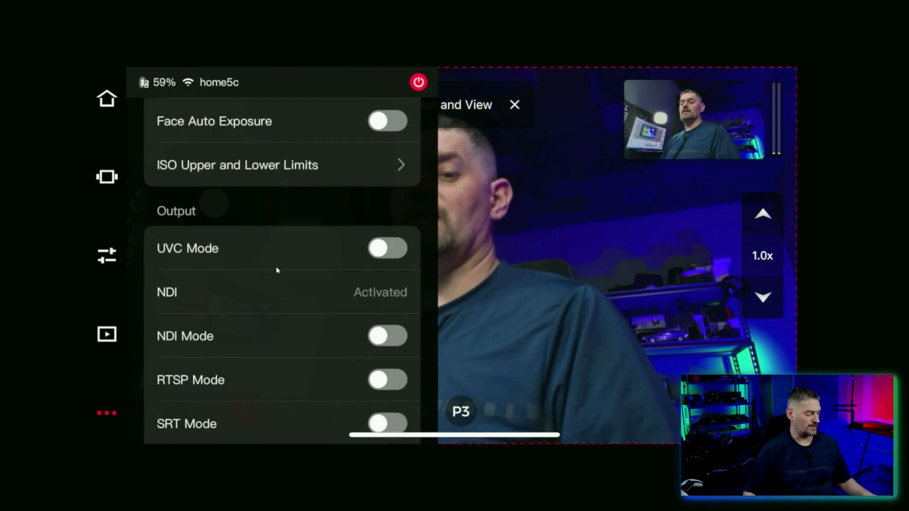
scroll(down, 3)
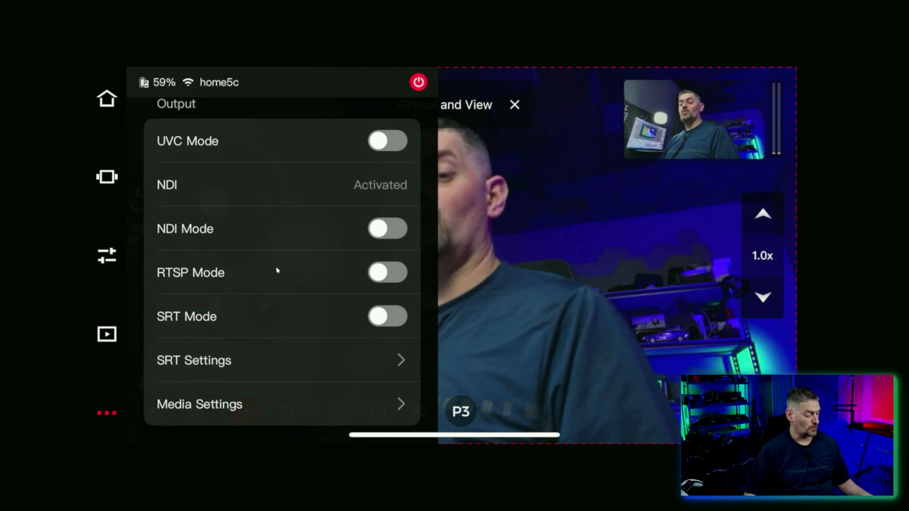
Open SRT Settings, confirm Listener mode at 192.168.0.110 port 5000, and leave the 120 ms delay.
click(194, 360)
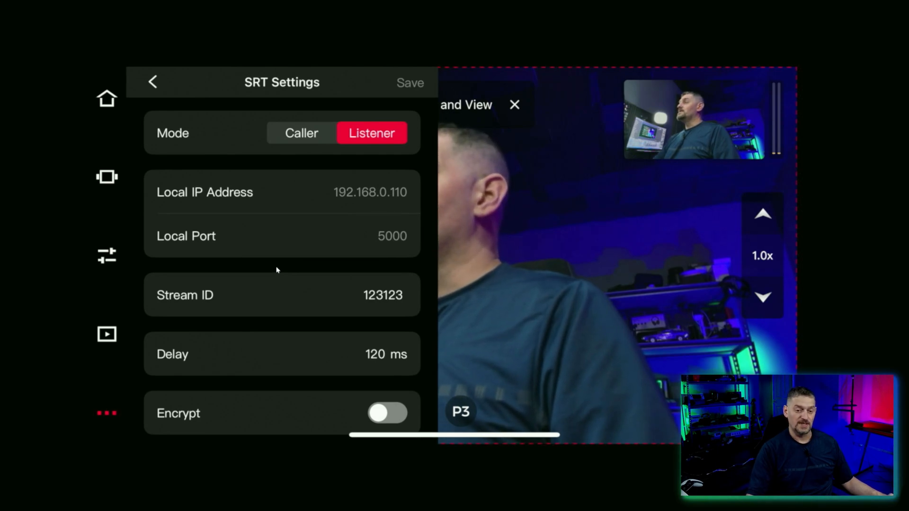
mouse_move(408, 187)
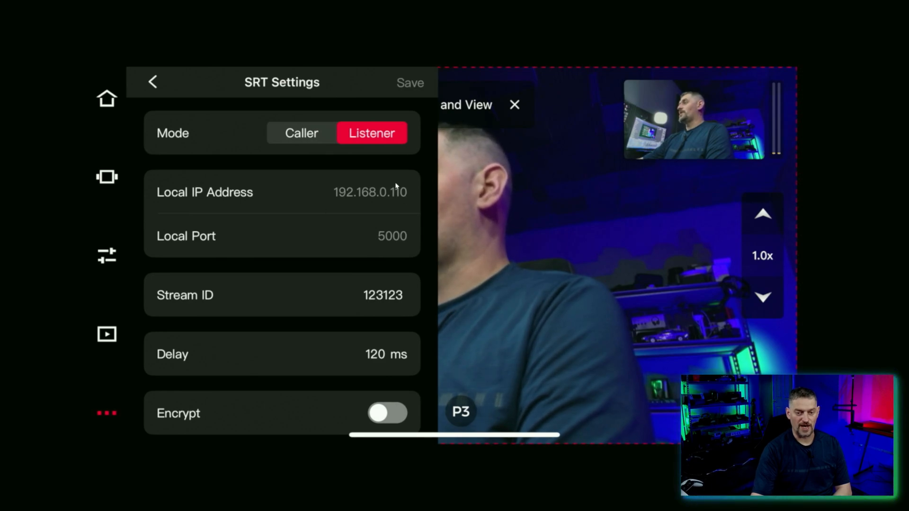
mouse_move(408, 223)
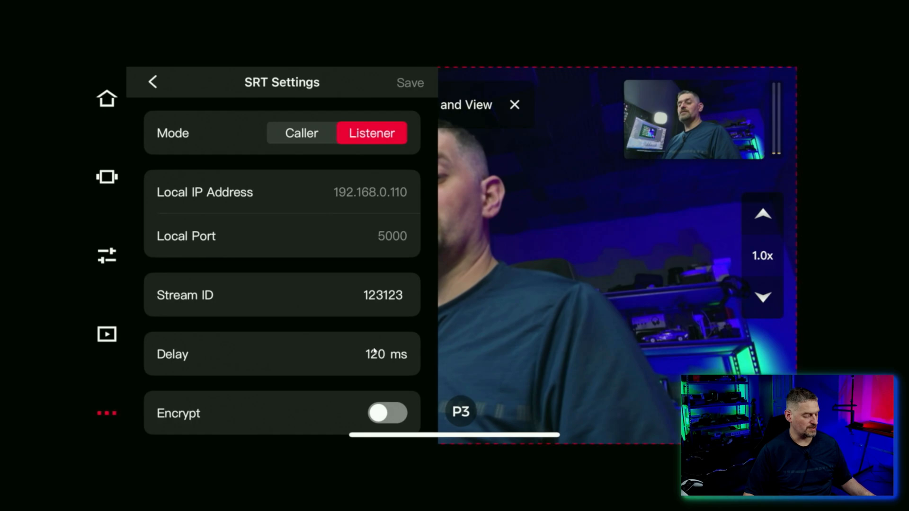
click(385, 354)
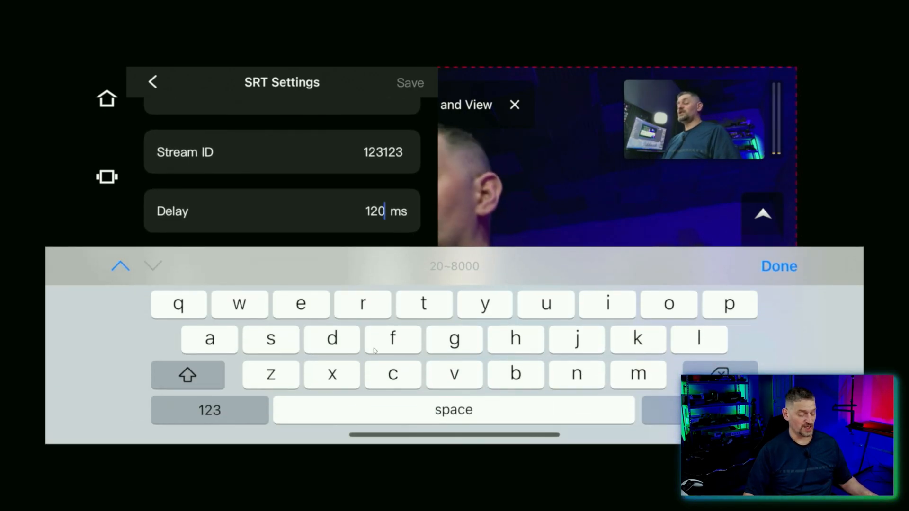
click(778, 266)
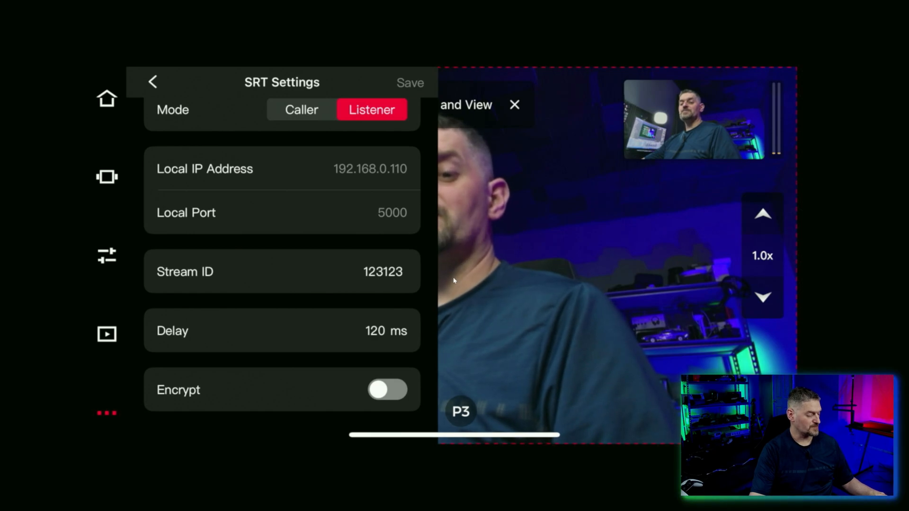
Return to output options, switch SRT Mode on, and accept the warning about disabled outputs.
click(153, 82)
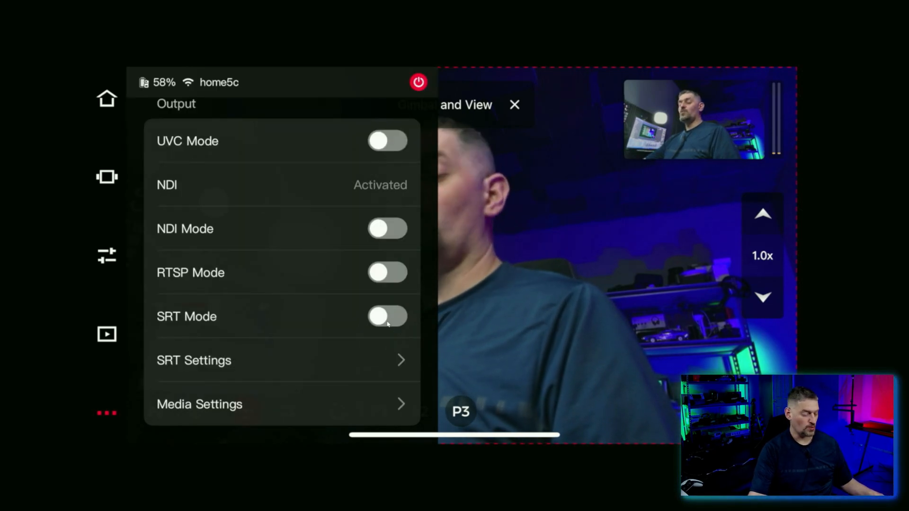
click(387, 317)
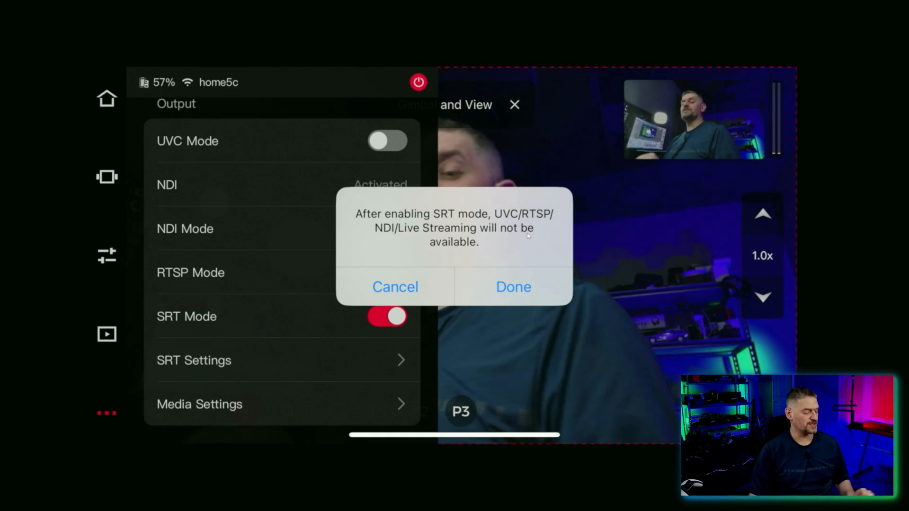
click(512, 286)
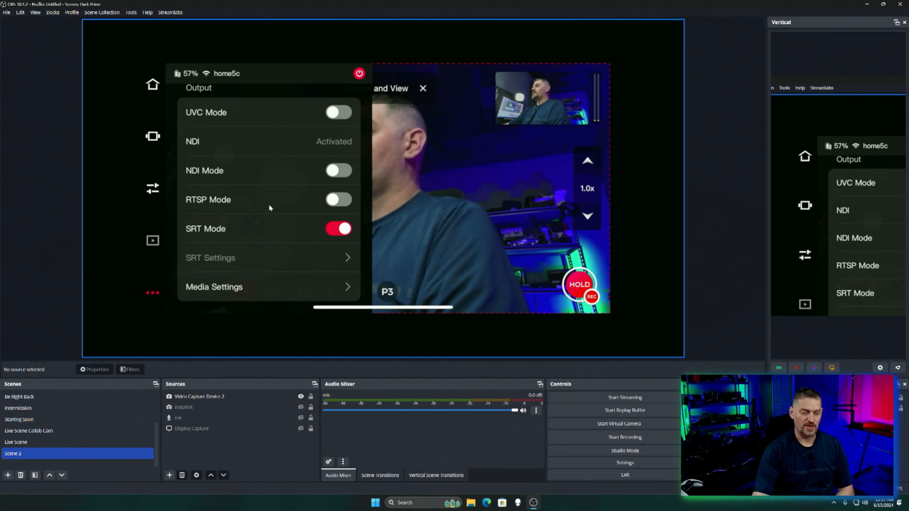
Hide the Display Capture source and pick Media Source from the add-source list.
click(199, 397)
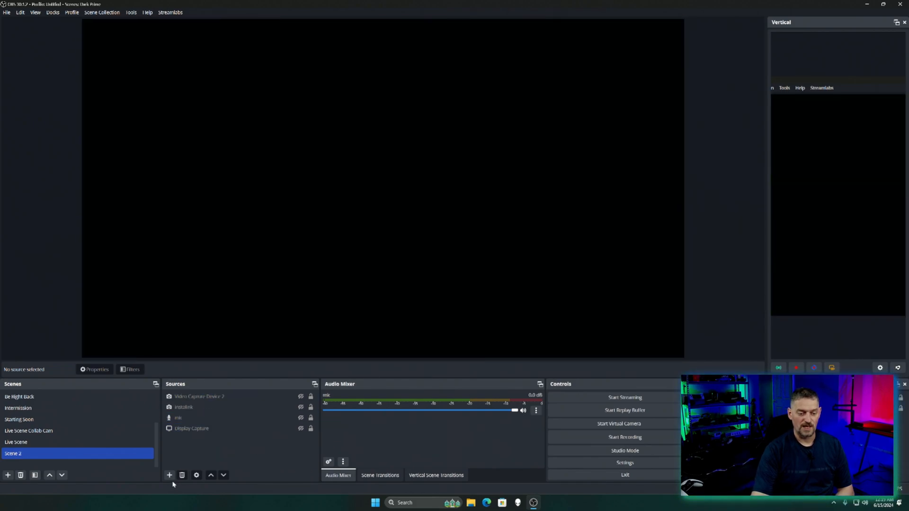
click(169, 476)
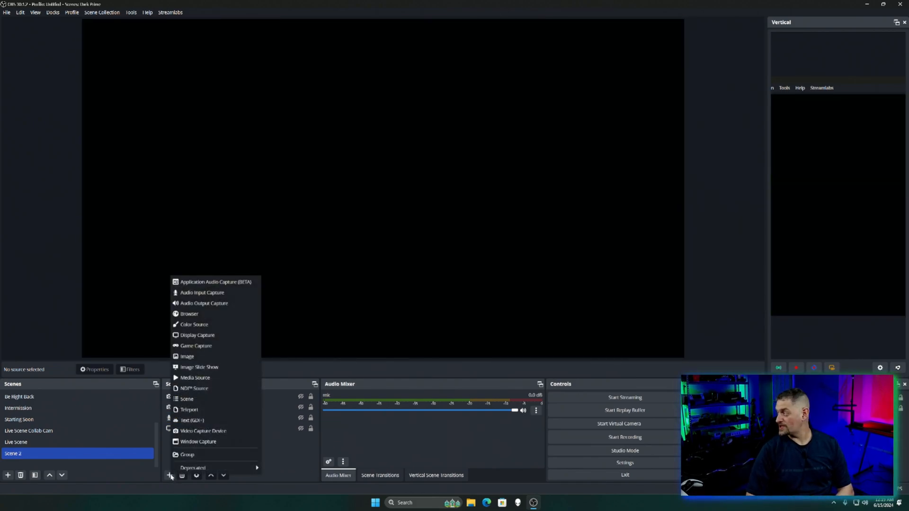
mouse_move(197, 400)
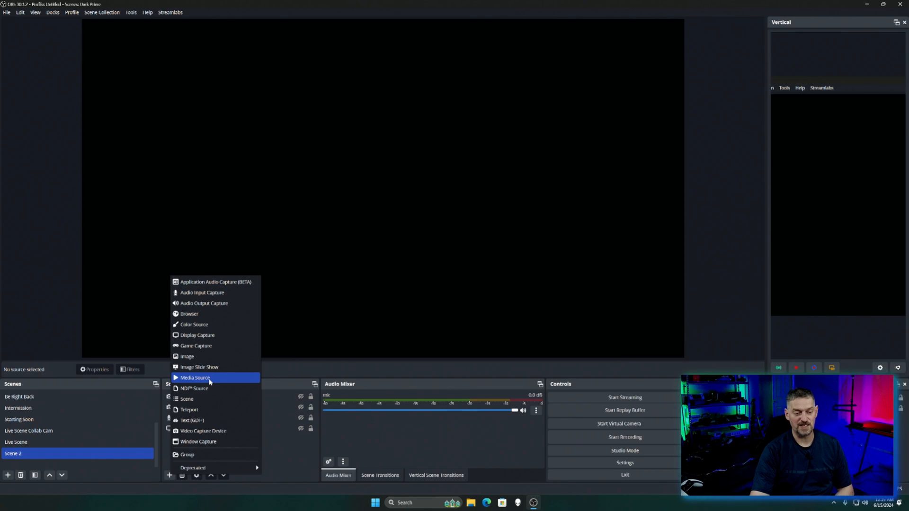
click(195, 378)
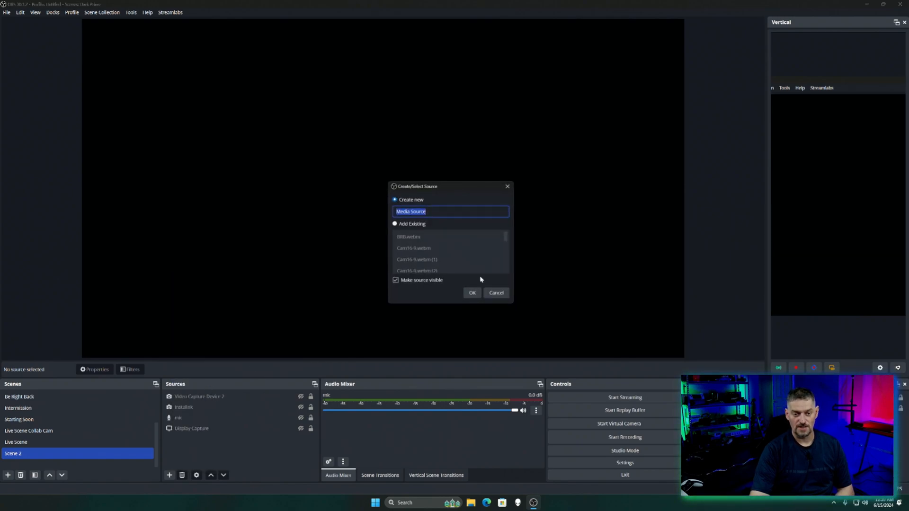
Confirm creating the Media Source and uncheck Local File to use network input.
click(472, 292)
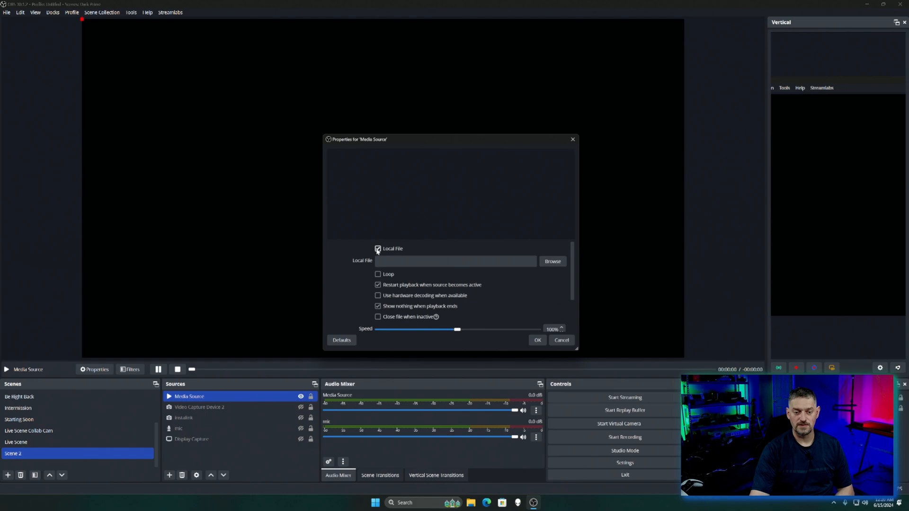
click(378, 248)
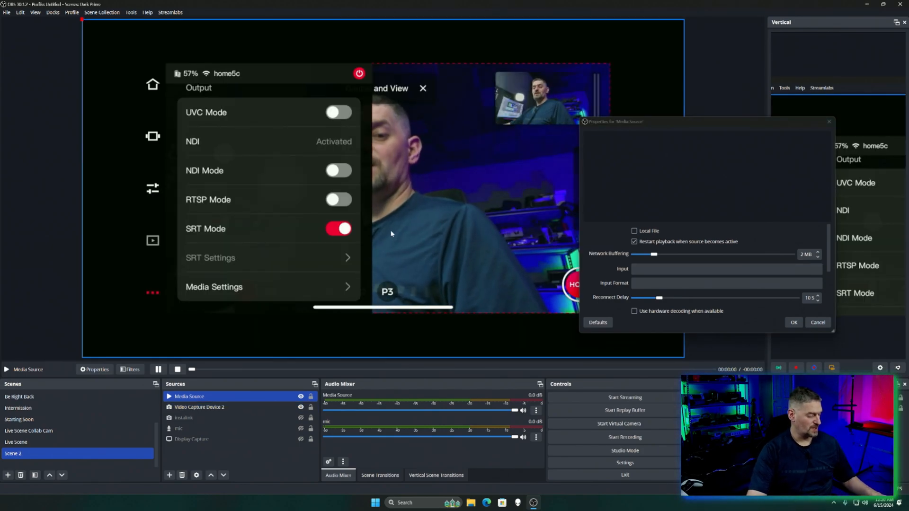
Enter srt://192.168.0.110:5000 as the Media Source input, using the camera's SRT settings as reference.
click(339, 229)
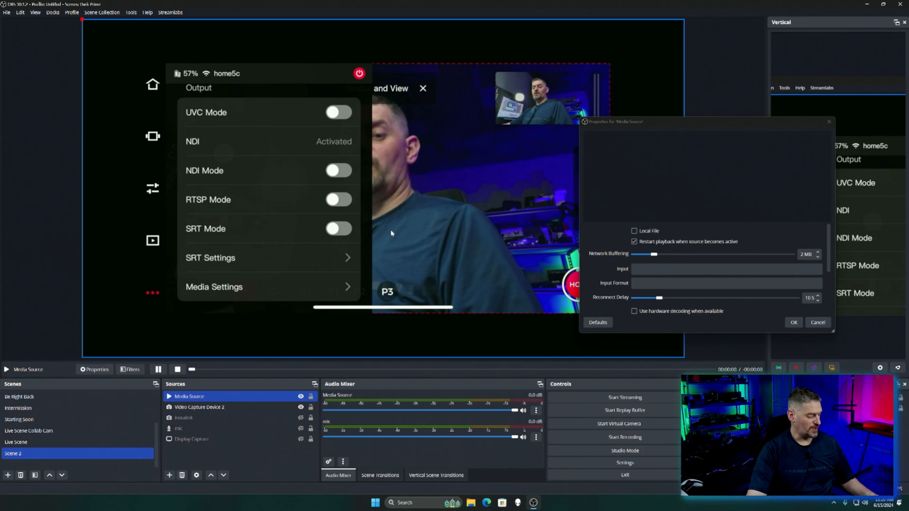
click(210, 258)
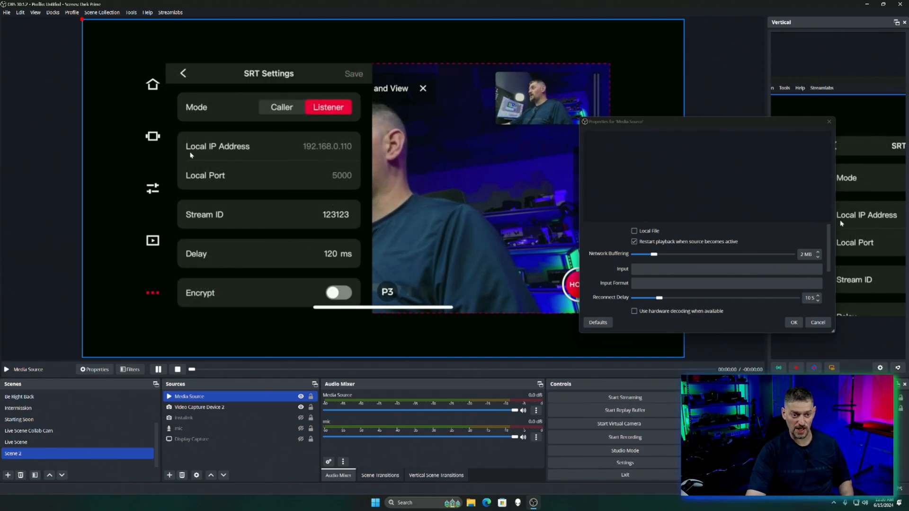
click(725, 269)
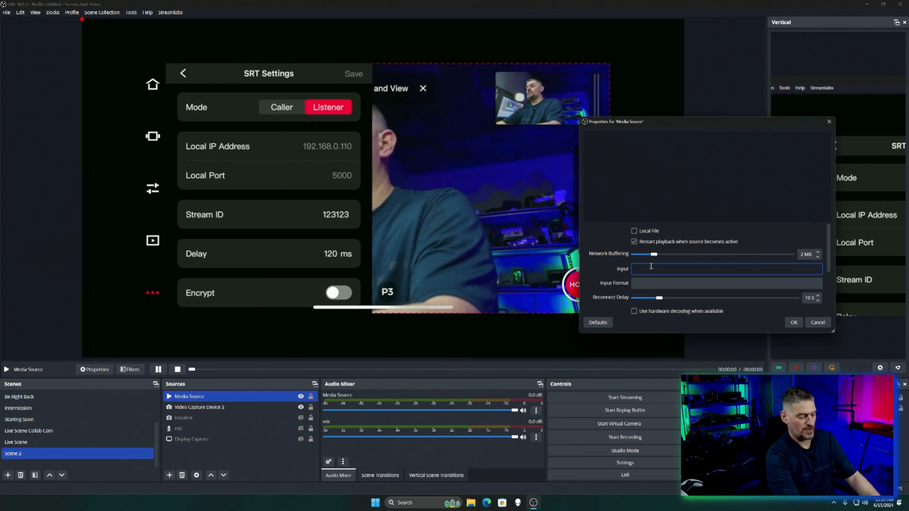
text(srt://)
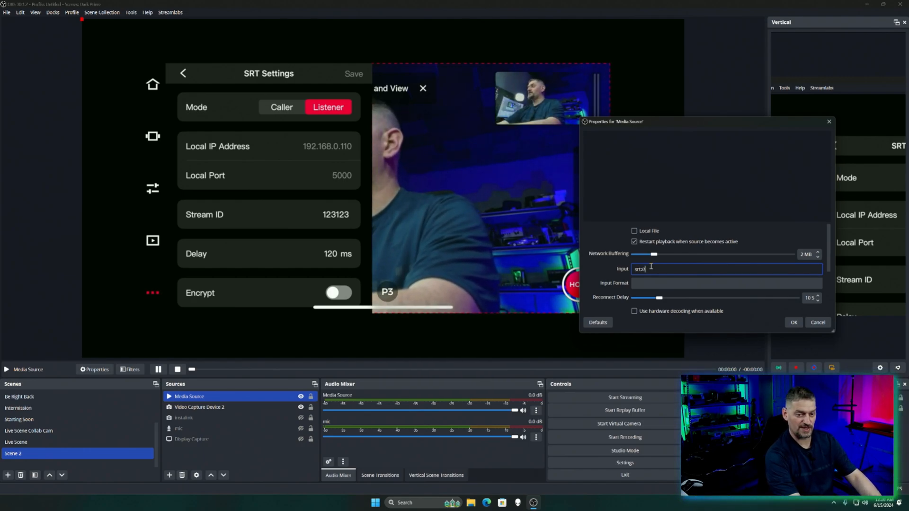
text(192.168.0.11)
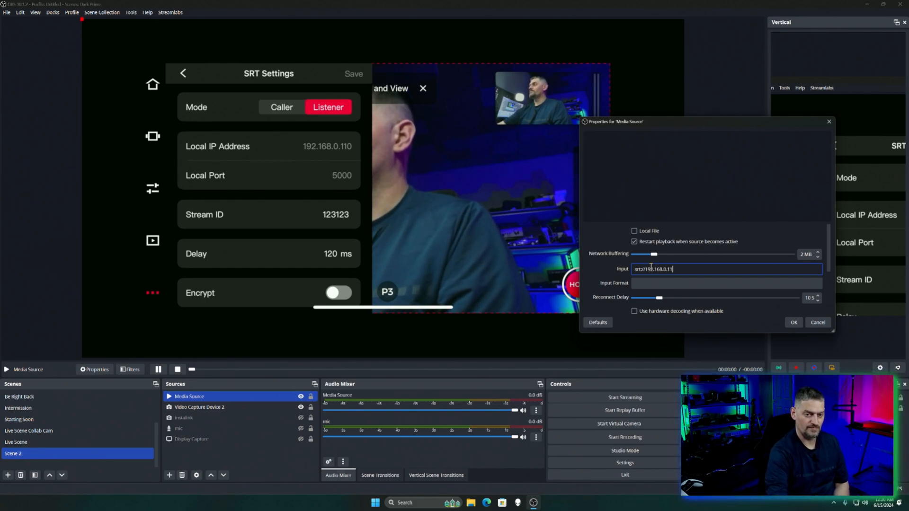
text(0)
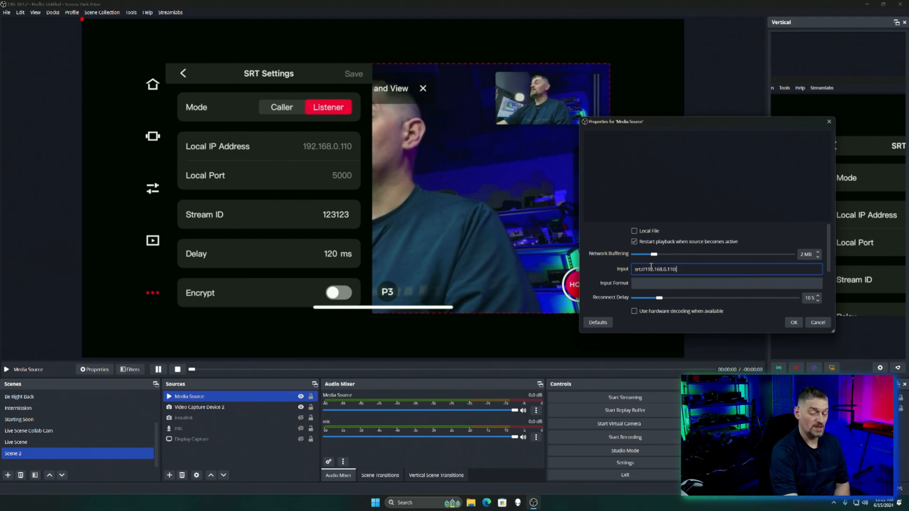
text(:50)
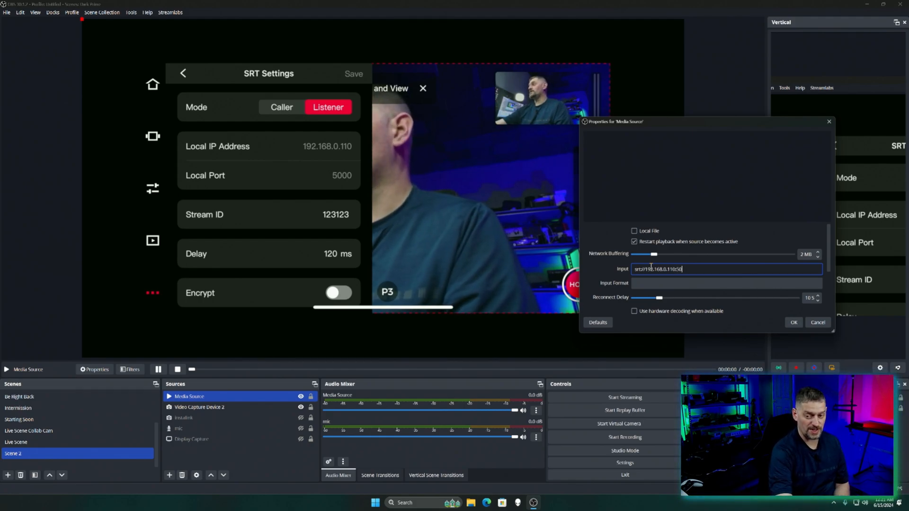
text(000?)
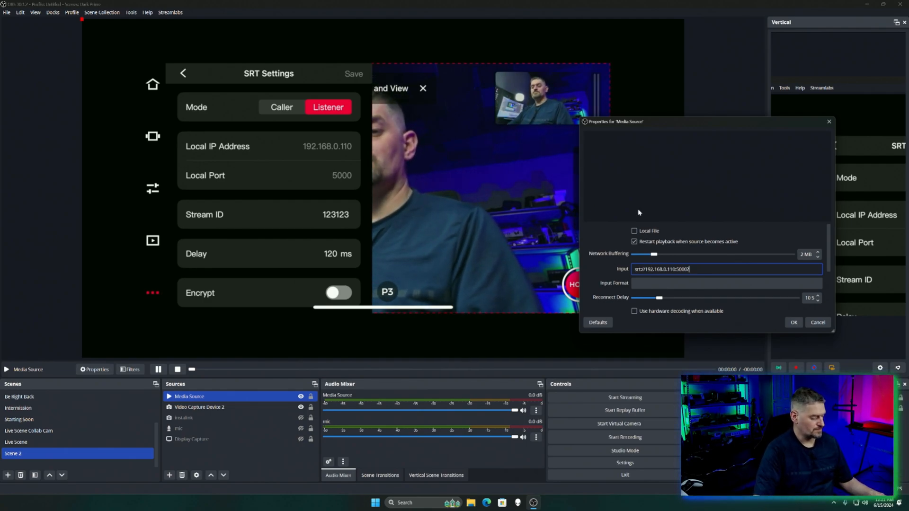
click(183, 73)
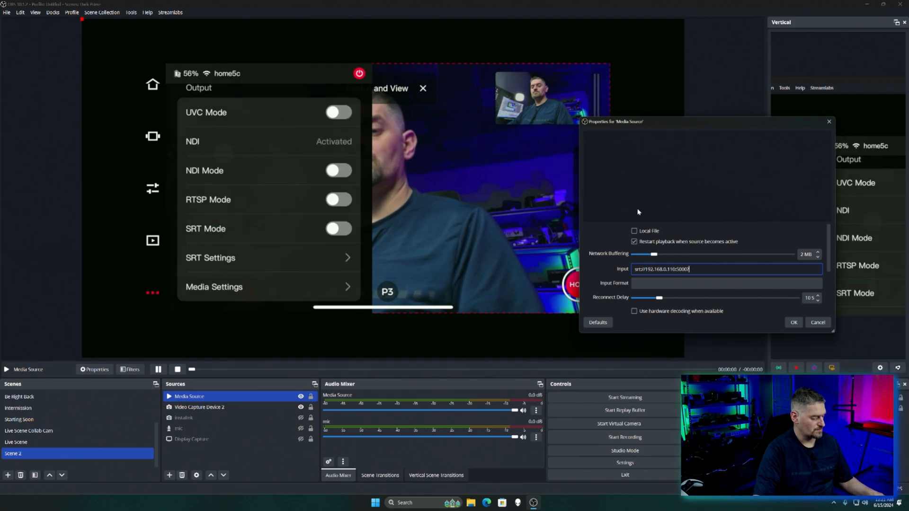
Switch the camera's SRT Mode back on and confirm the OBS Media Source properties with OK.
click(338, 228)
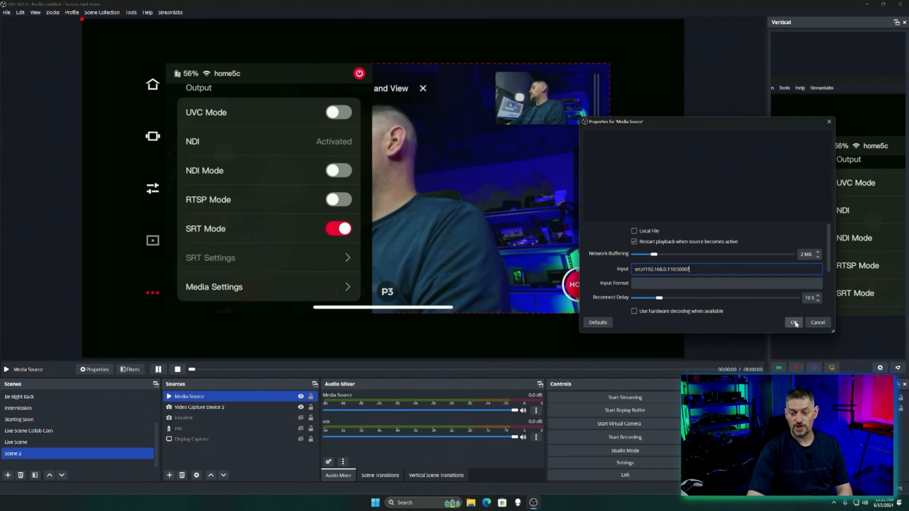
click(793, 322)
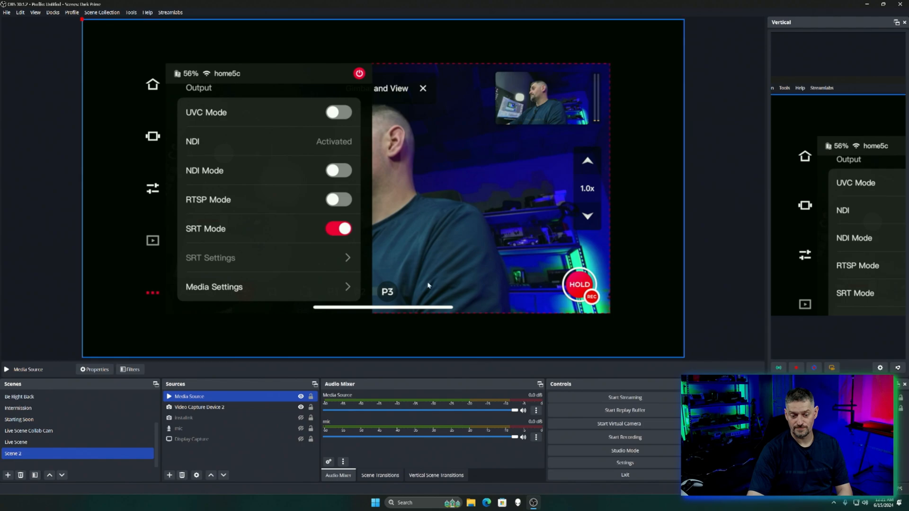